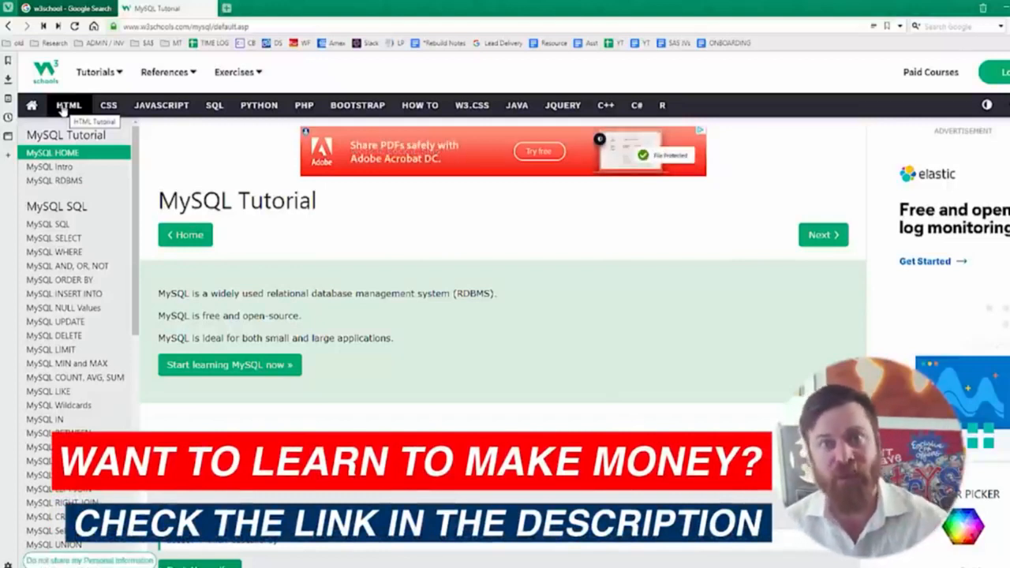
Switch from the MySQL Tutorial to the W3Schools HTML Tutorial page via the top navigation.
scroll("down", 3)
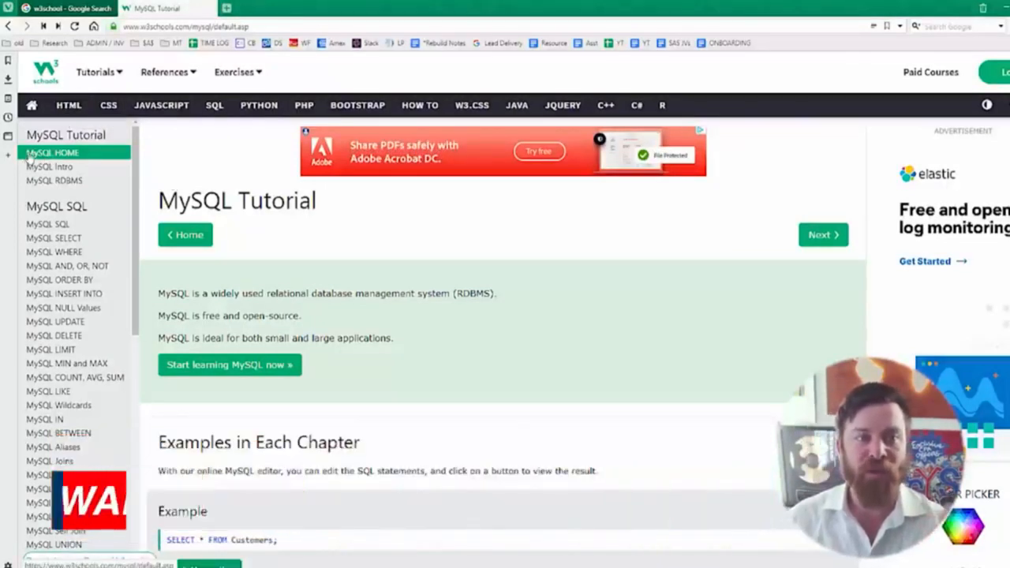
left_click(69, 104)
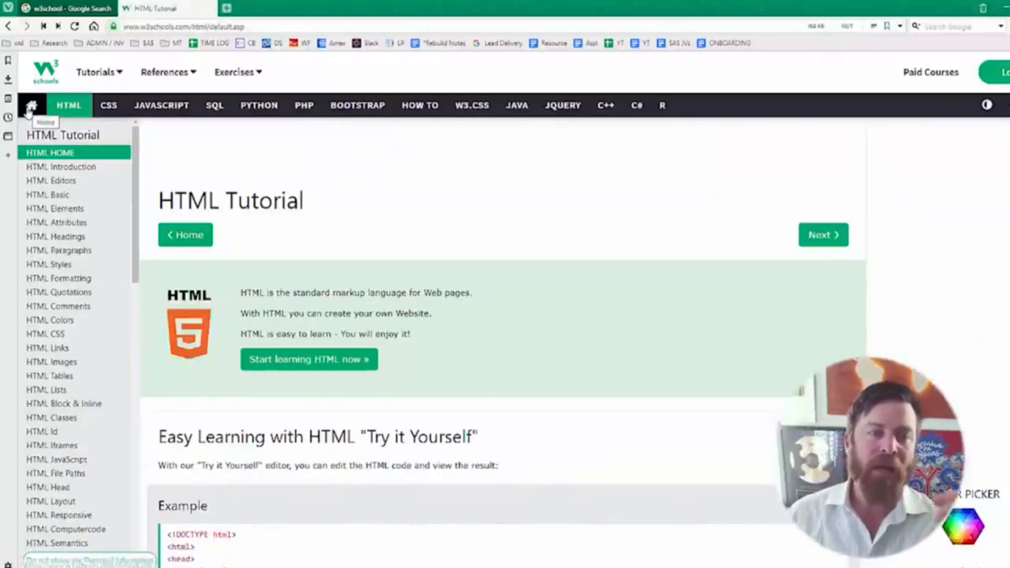